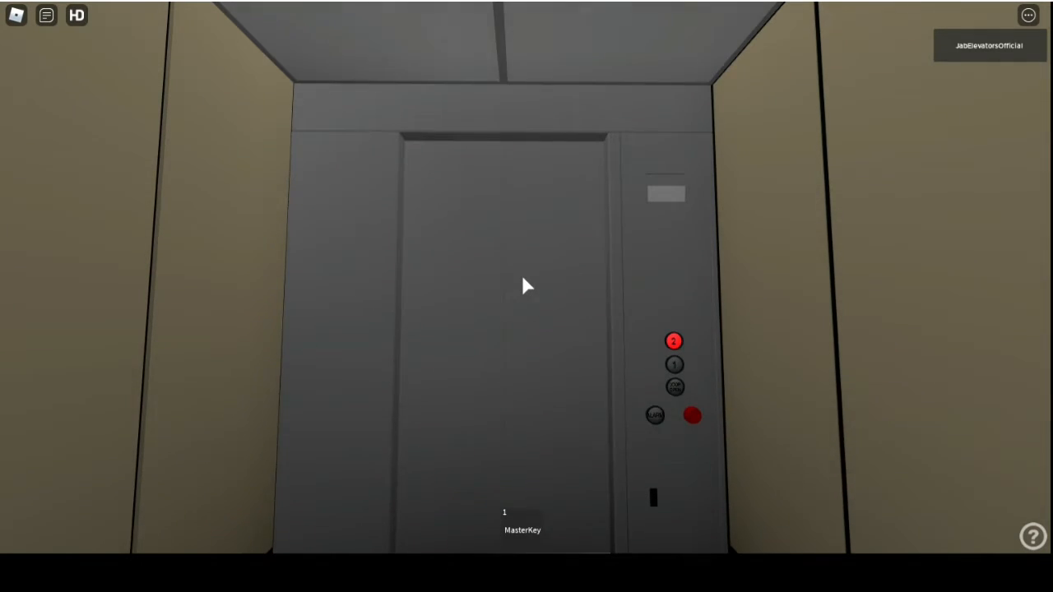
Stay in the elevator car while its pending trip to floor 2 completes
{"action": "left_click", "coordinate": [673, 341]}
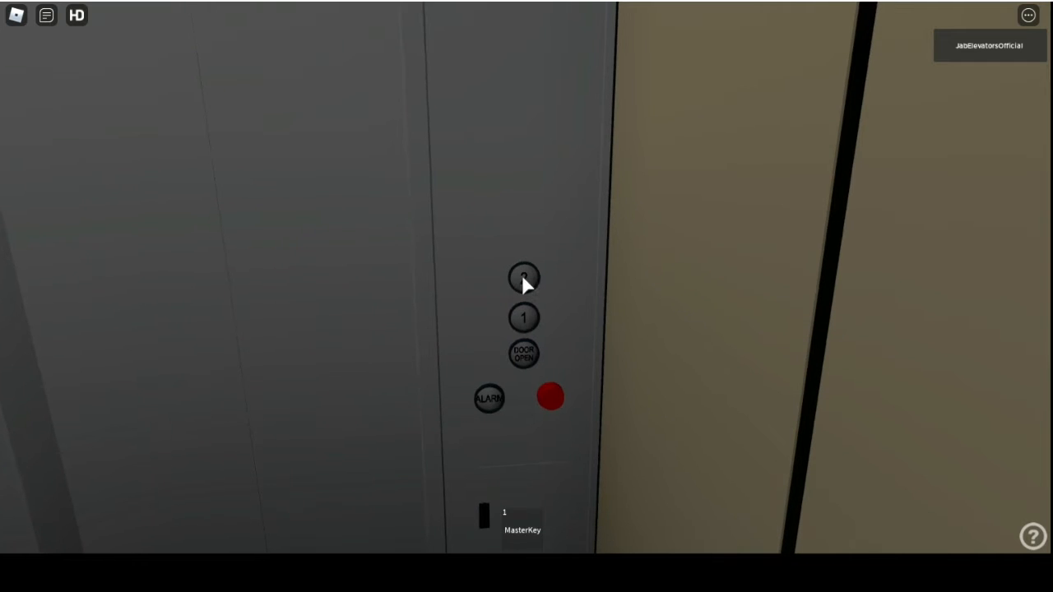
Call floor 2 from the elevator panel so the 2 button lights red
{"action": "left_click", "coordinate": [524, 278]}
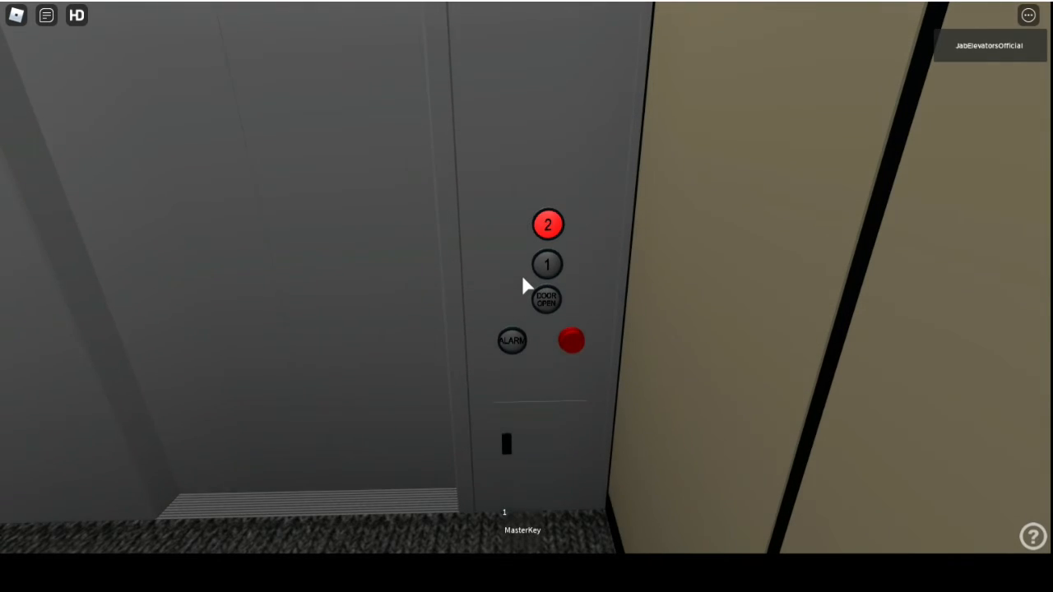
Call floor 1 from the elevator panel and ride down until the doors start opening
{"action": "left_click", "coordinate": [547, 264]}
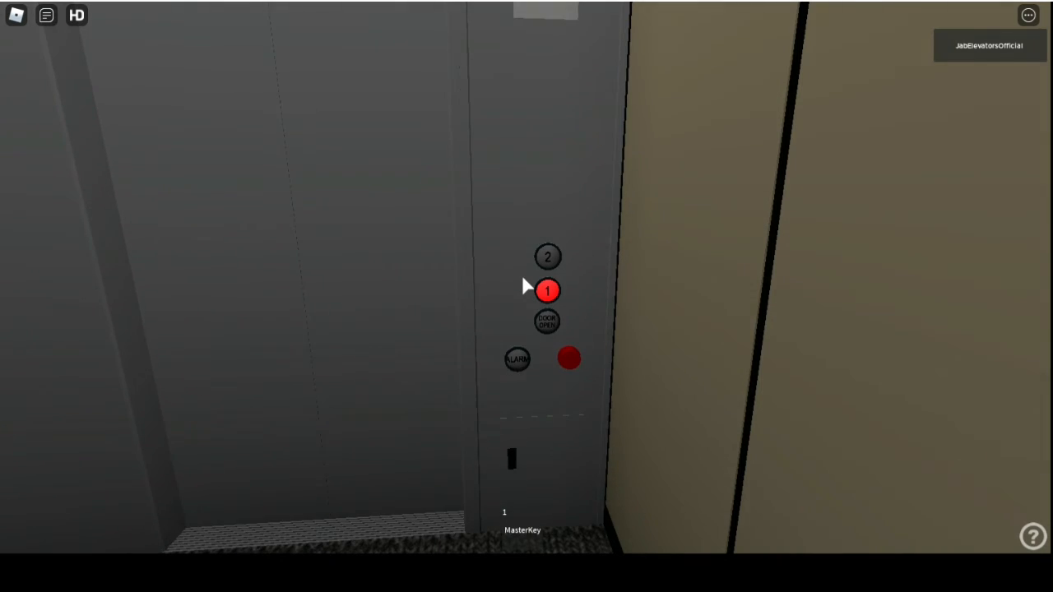
{"action": "left_click", "coordinate": [547, 290]}
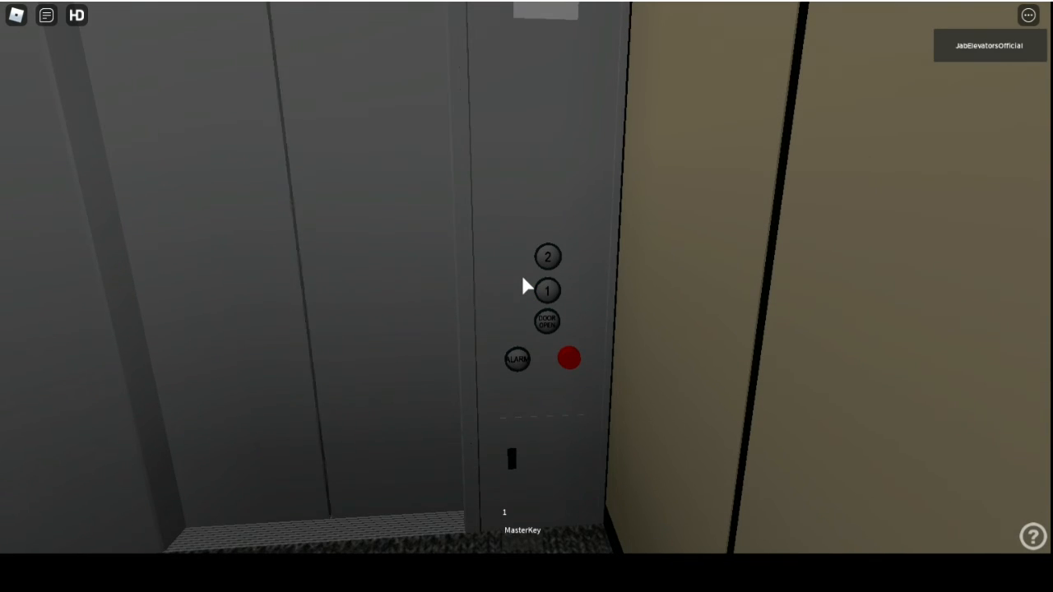